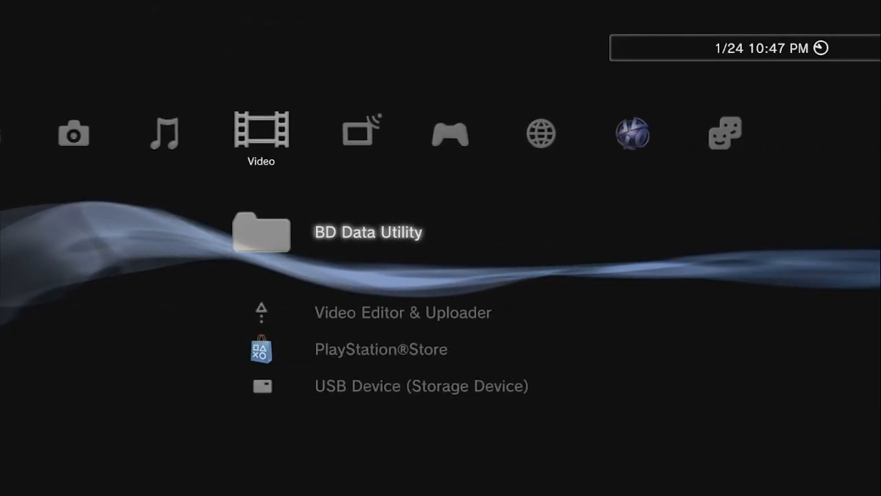
Sign in under the PlayStation Network section and launch PlayStation Store from its list.
{"action": "key", "text": "Right"}
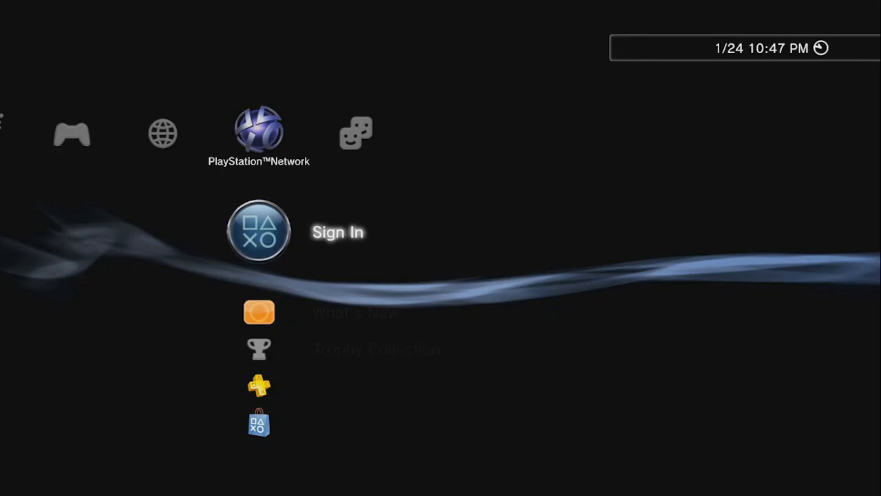
{"action": "left_click", "coordinate": [259, 231]}
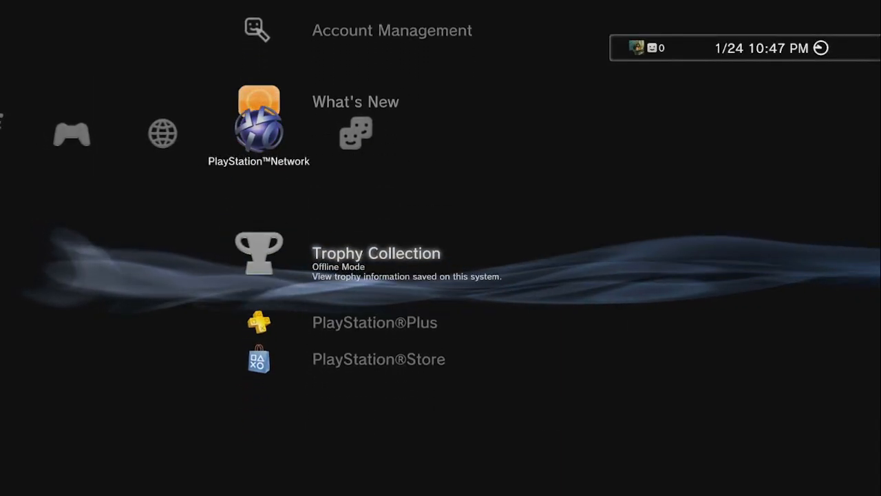
{"action": "scroll", "scroll_direction": "down", "scroll_amount": 3}
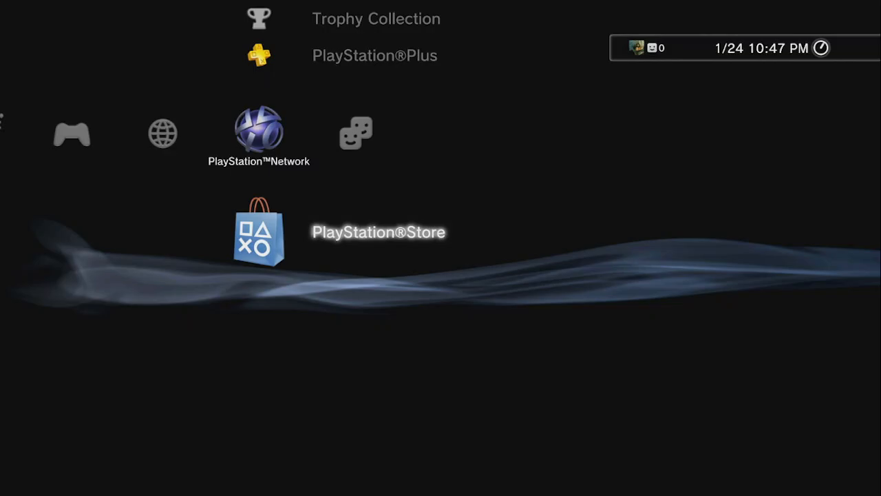
{"action": "left_click", "coordinate": [261, 234]}
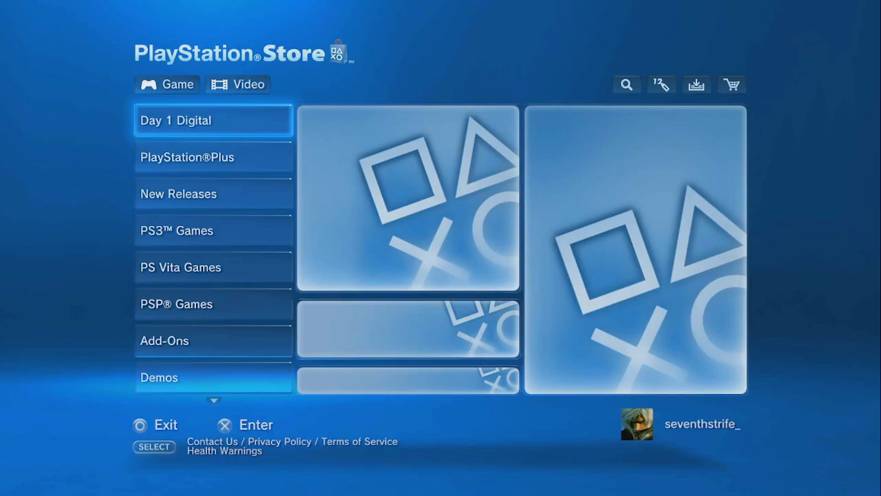
Bring up the store's search dialog from the magnifying-glass icon on the home page.
{"action": "left_click", "coordinate": [629, 85]}
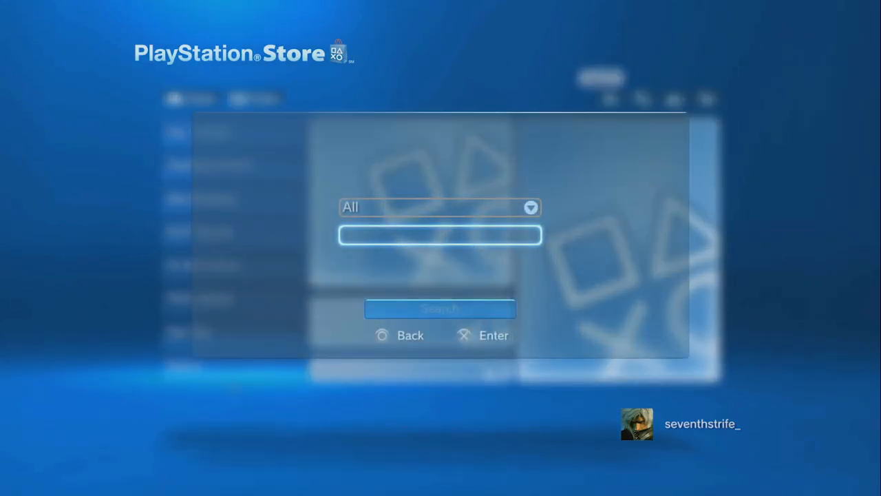
Enter 'god of war' as the search term and run the search across all categories.
{"action": "left_click", "coordinate": [439, 234]}
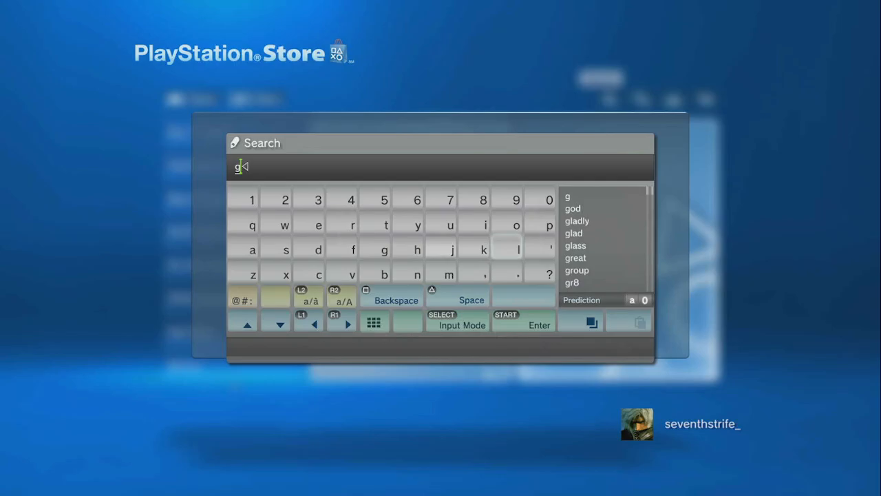
{"action": "type", "text": "god of war"}
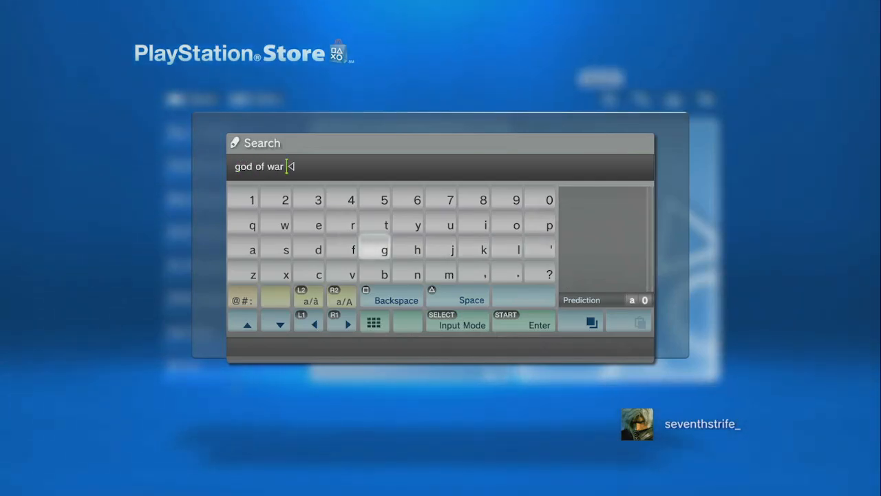
{"action": "key", "text": "Enter"}
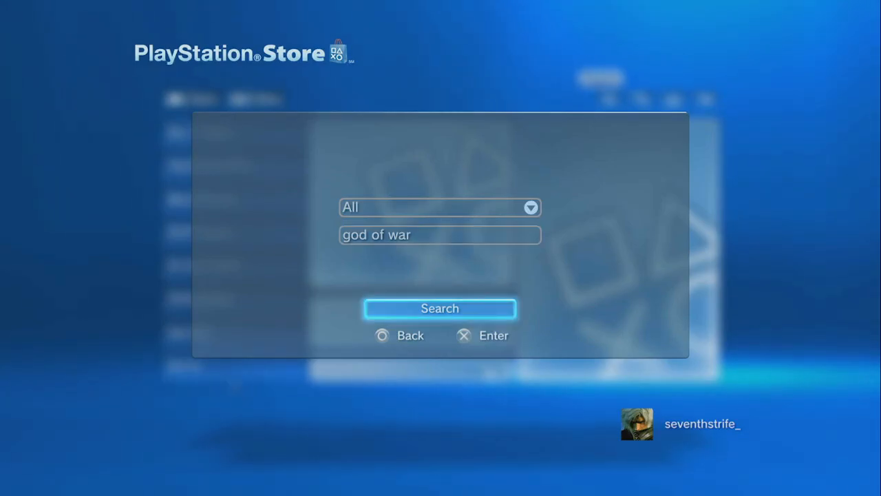
{"action": "left_click", "coordinate": [441, 309]}
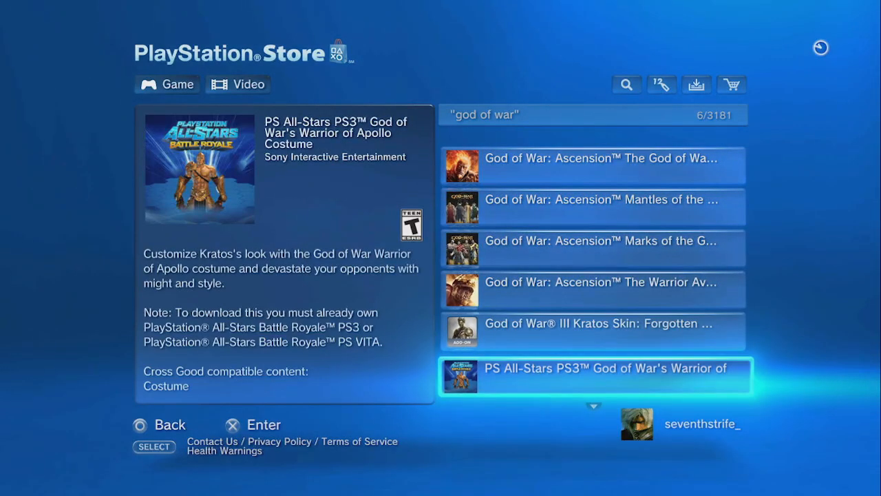
Scroll down the God of War results to the Ascension Eye of Kratos Avatar.
{"action": "scroll", "scroll_direction": "down", "scroll_amount": 3}
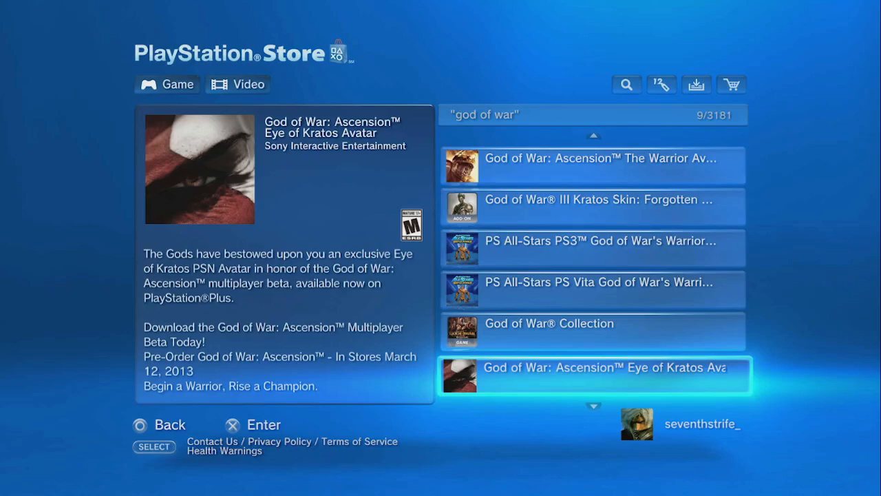